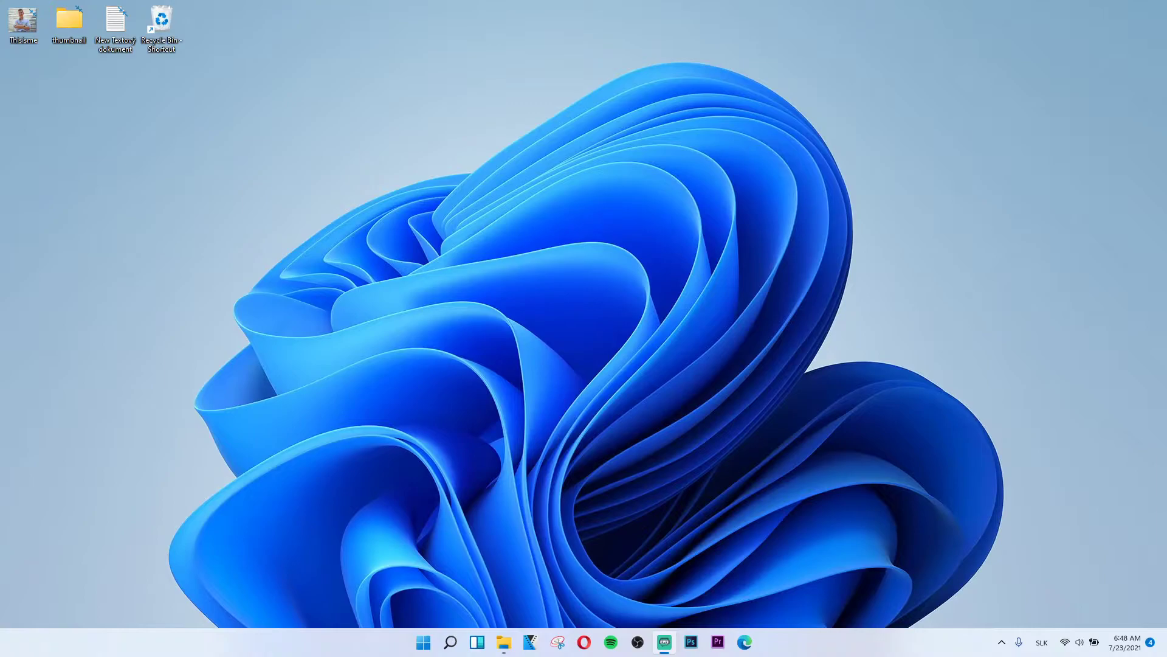
{"action": "mouse_move", "coordinate": [1070, 613]}
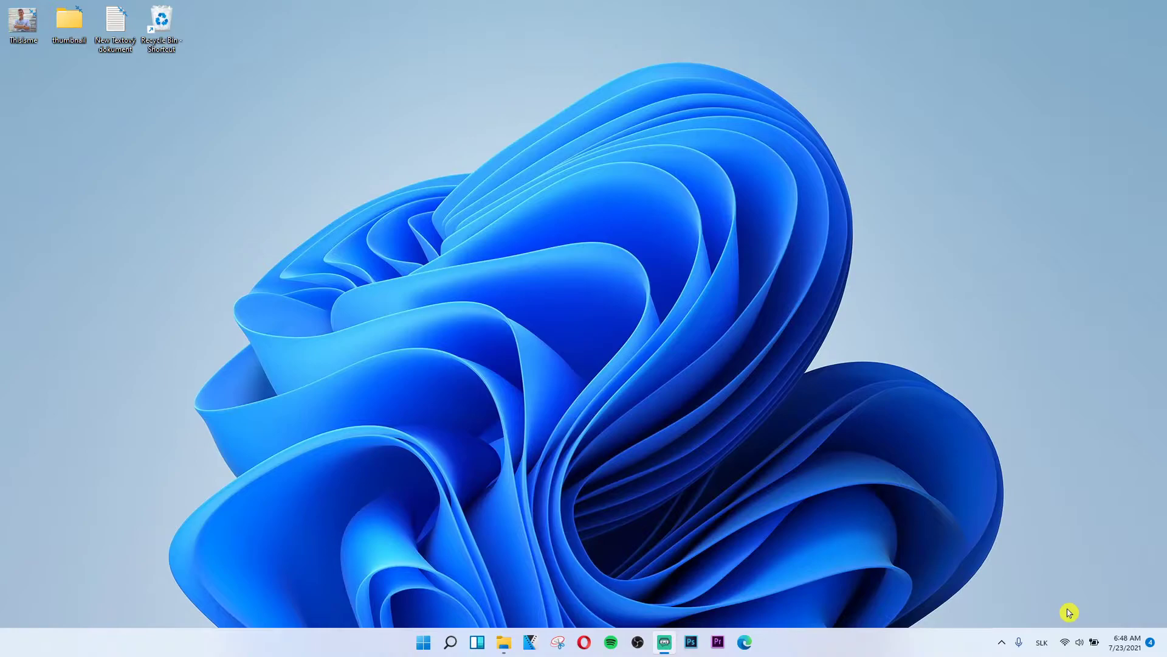
{"action": "mouse_move", "coordinate": [463, 650]}
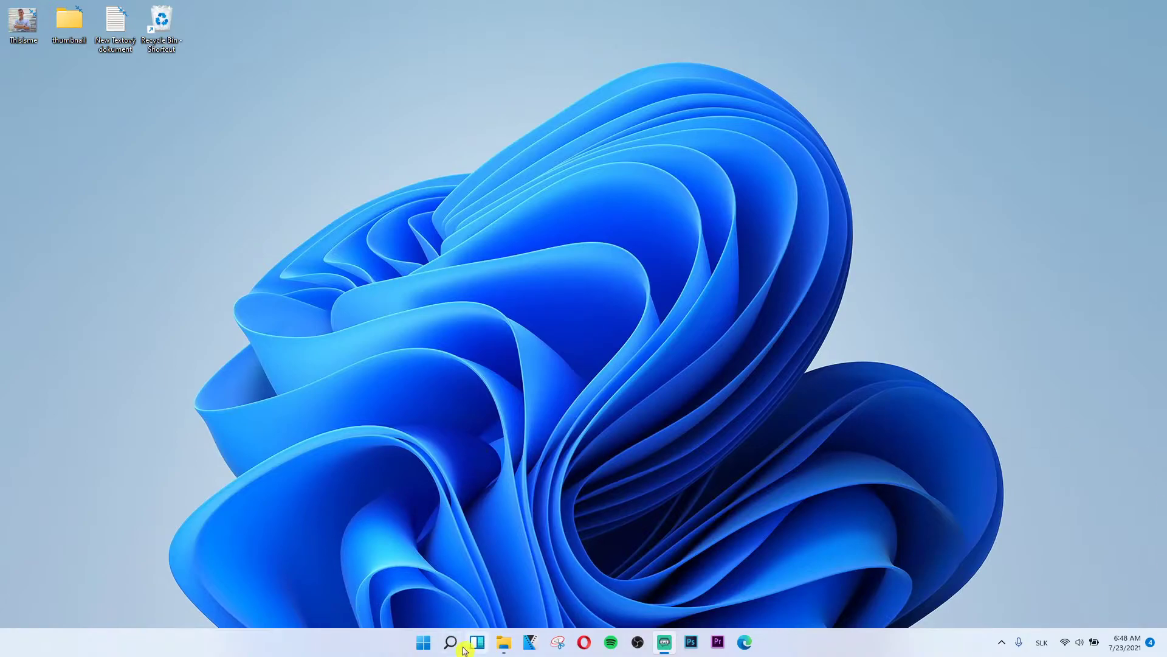
{"action": "mouse_move", "coordinate": [422, 648]}
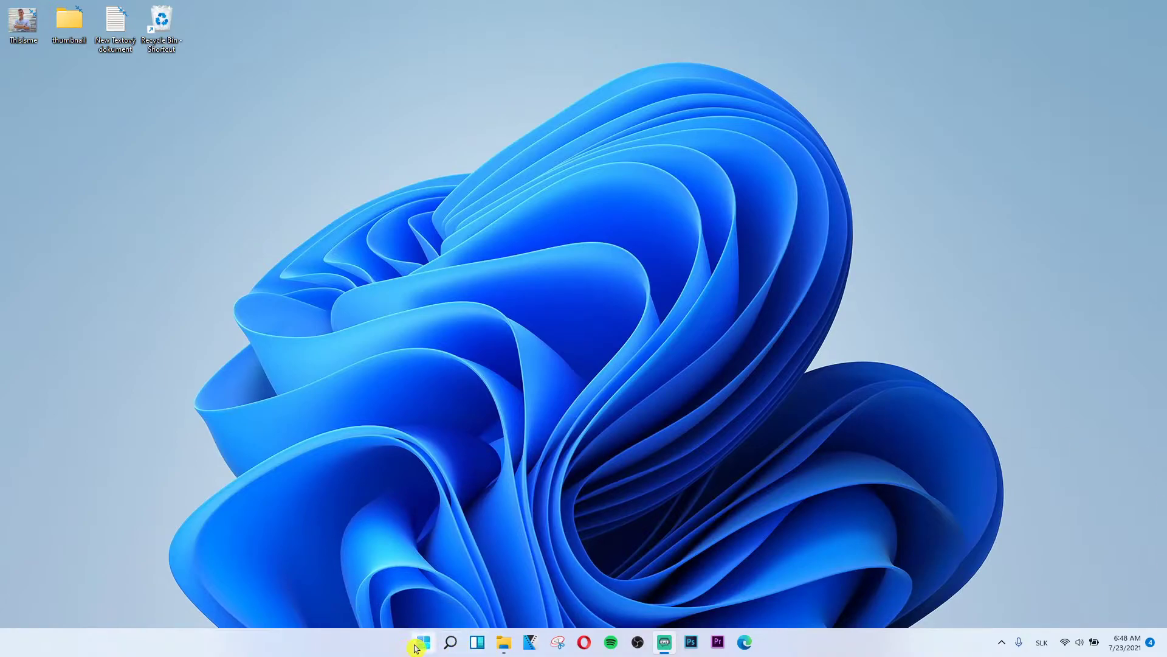
Show Restart via the Start menu power button, then dismiss the choices and the Start menu
{"action": "left_click", "coordinate": [422, 642]}
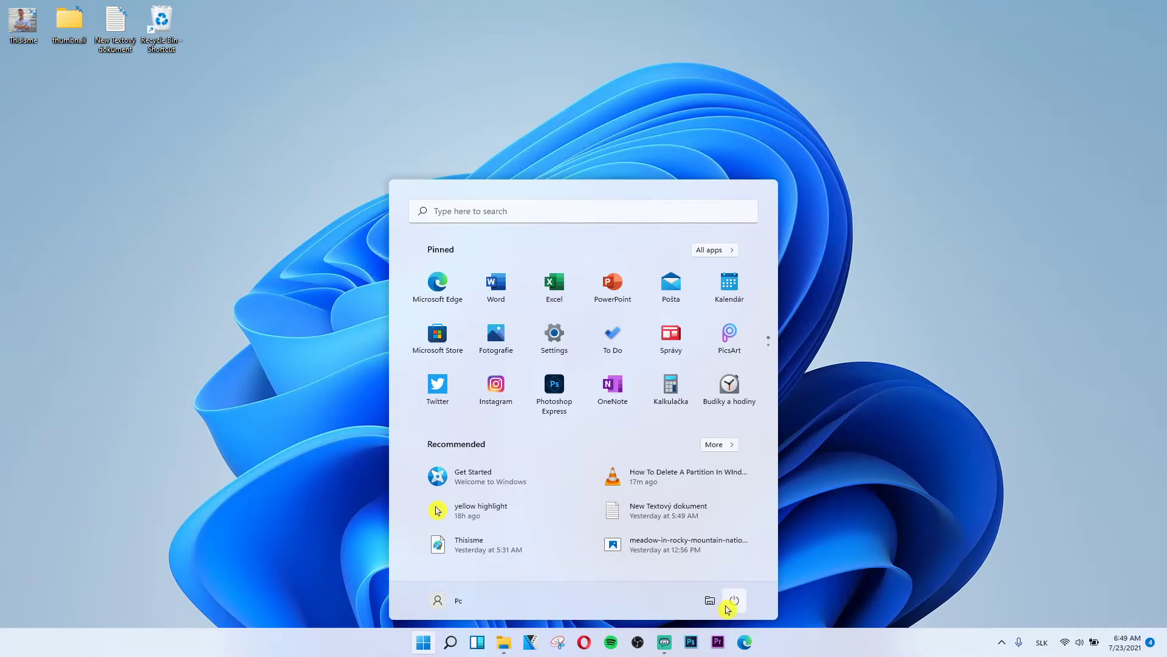
{"action": "left_click", "coordinate": [733, 600]}
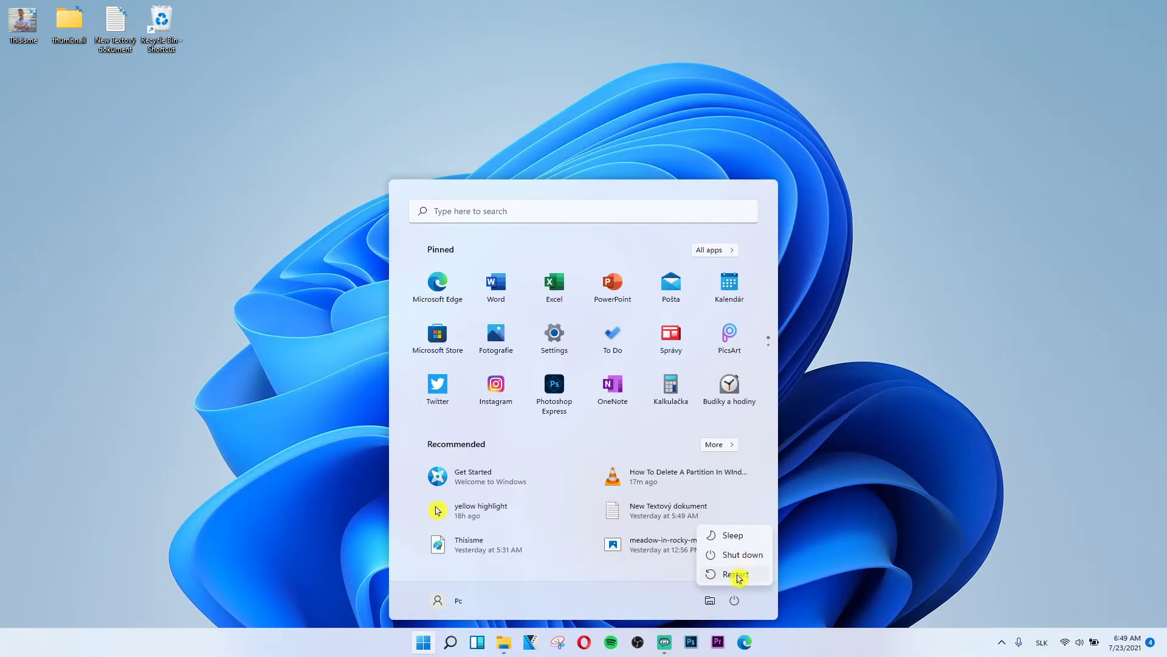
{"action": "left_click", "coordinate": [734, 600]}
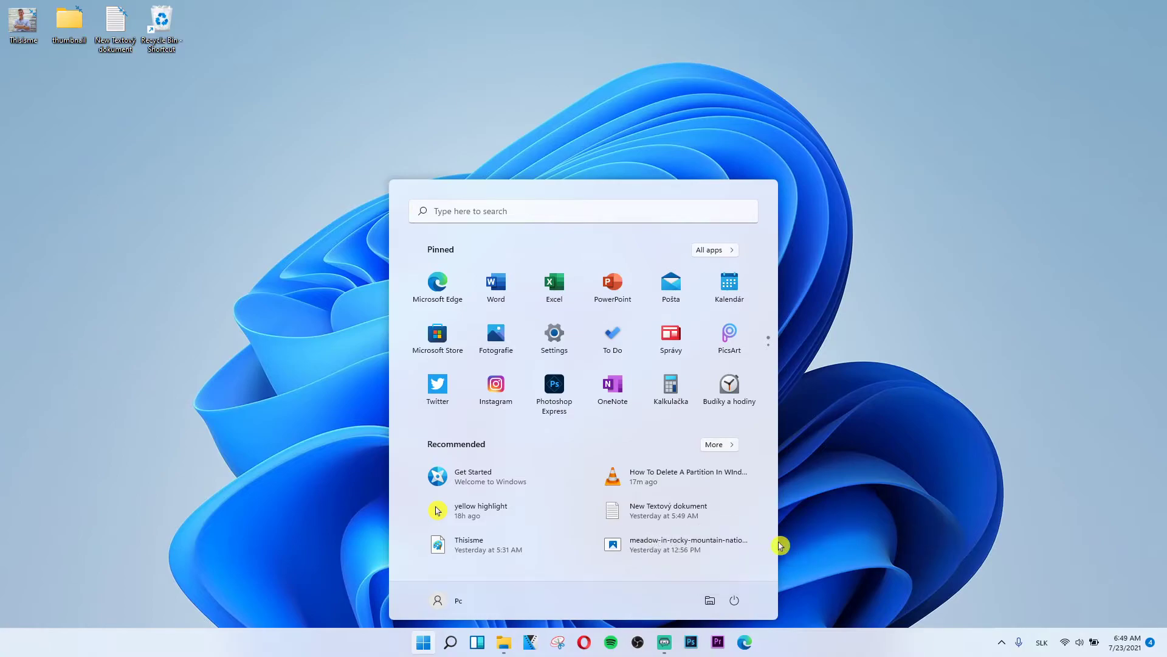
{"action": "left_click", "coordinate": [423, 642]}
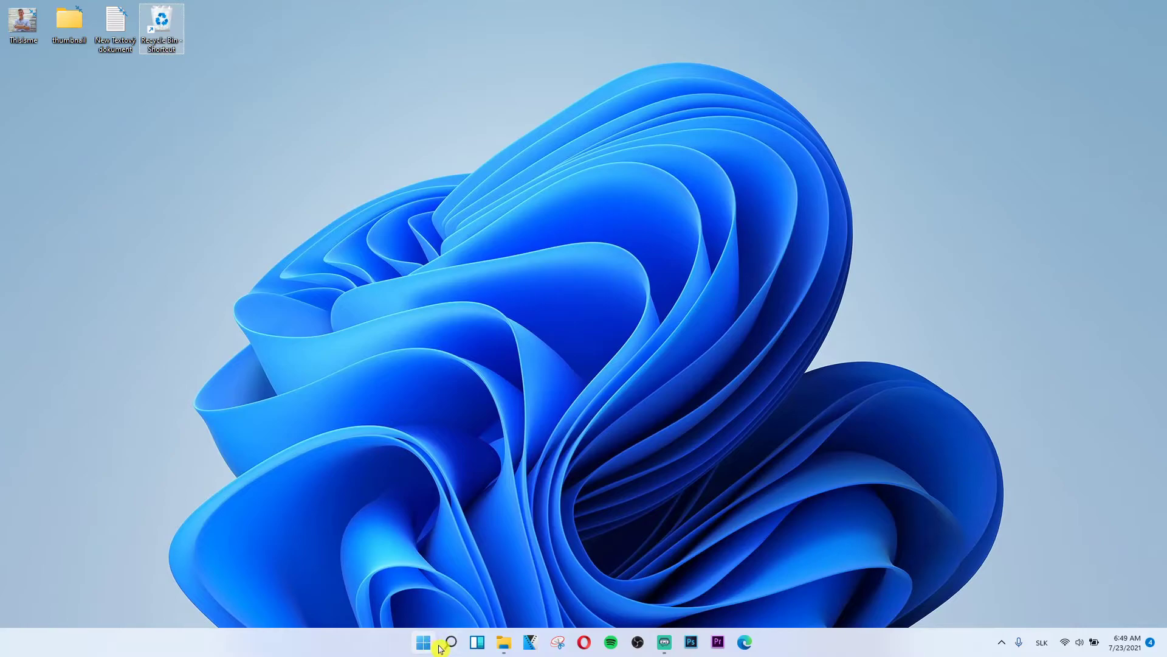
Bring up the Quick Link system-tools menu from the Start button
{"action": "right_click", "coordinate": [423, 642]}
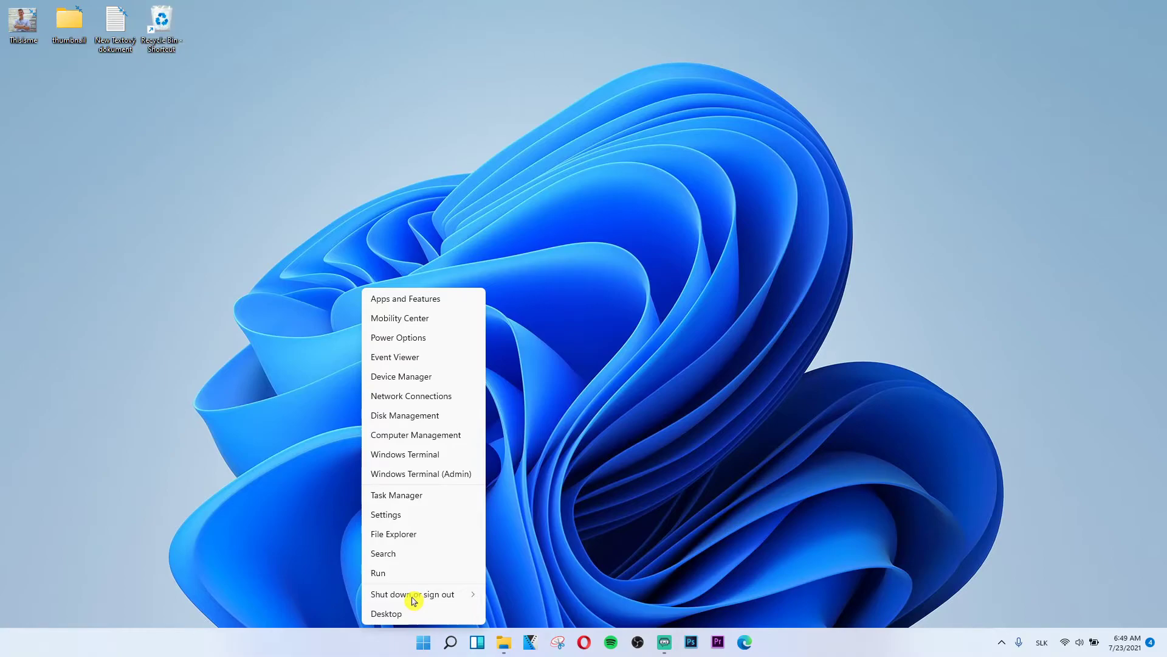
{"action": "mouse_move", "coordinate": [420, 601]}
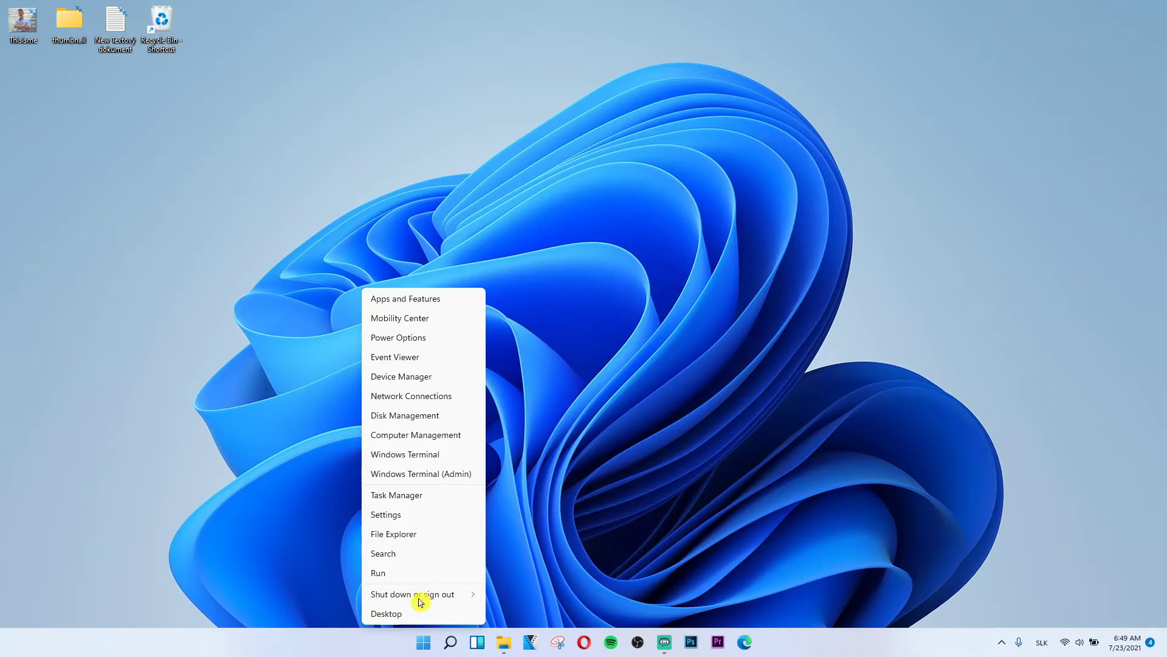
{"action": "mouse_move", "coordinate": [481, 595]}
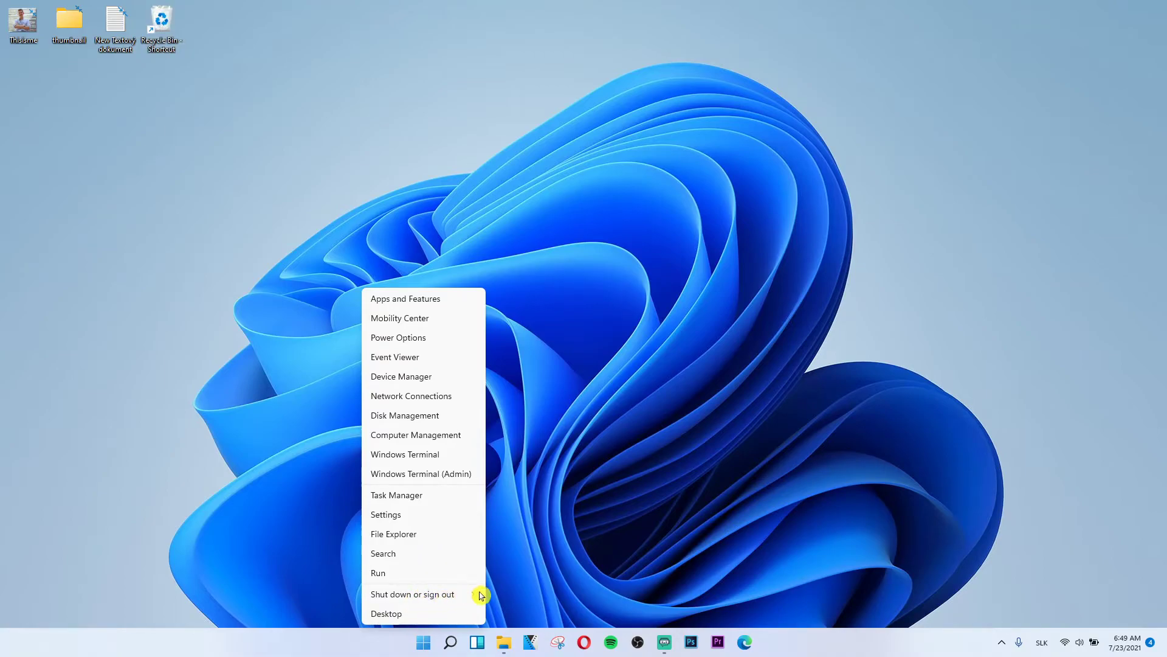
{"action": "mouse_move", "coordinate": [419, 599]}
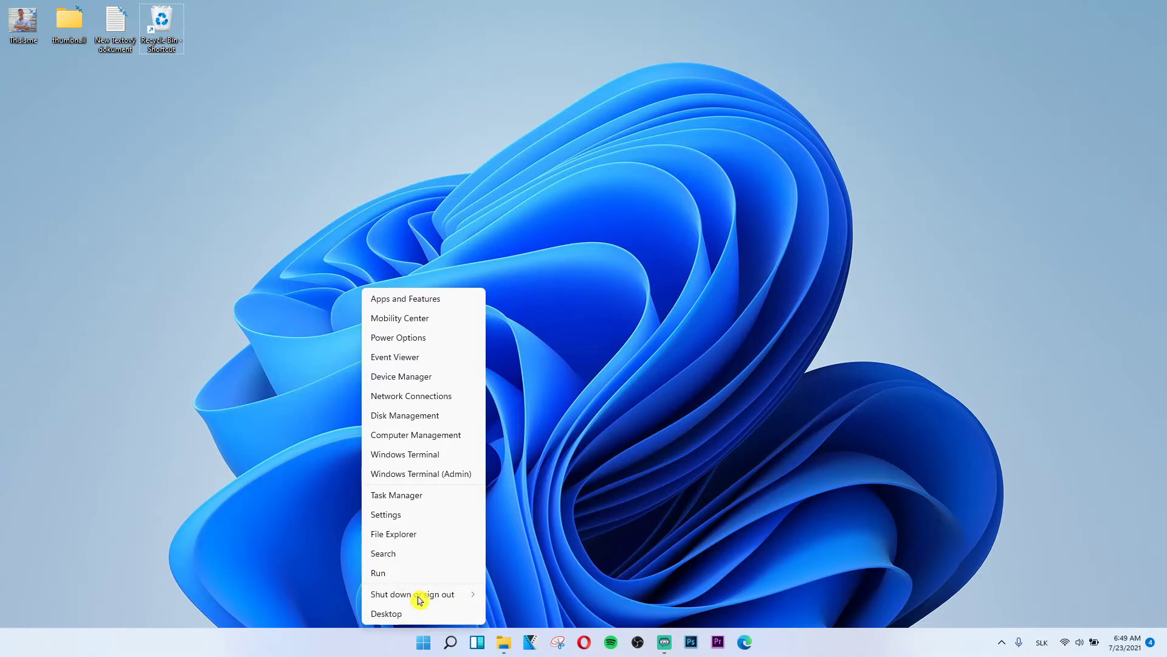
{"action": "mouse_move", "coordinate": [449, 600]}
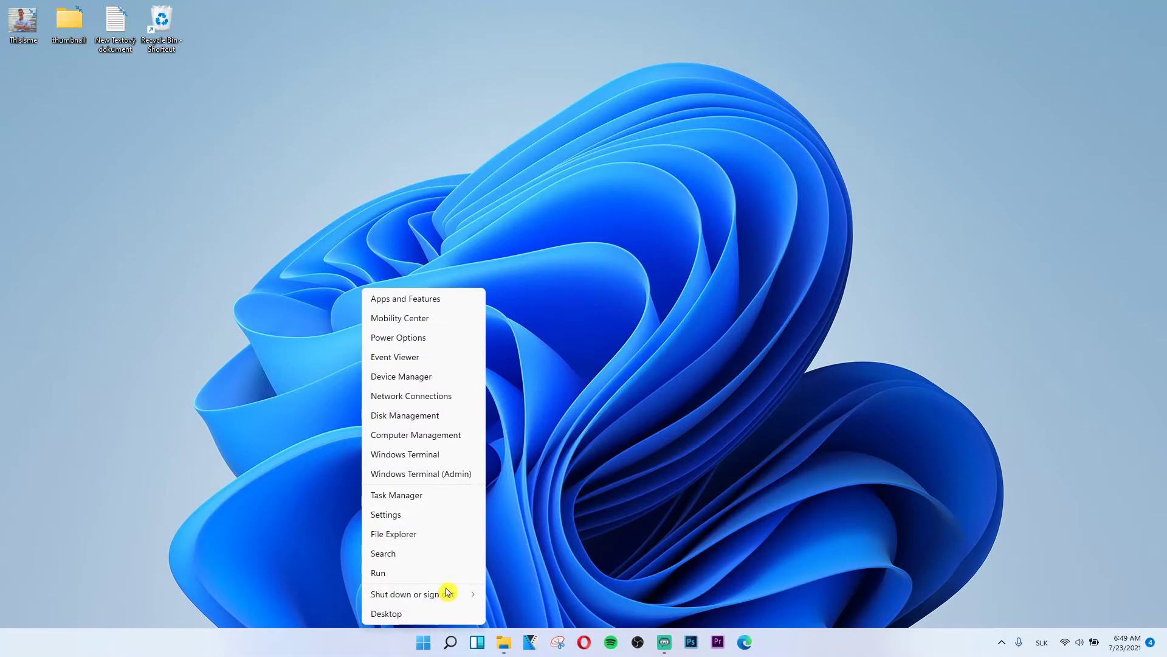
{"action": "mouse_move", "coordinate": [543, 594]}
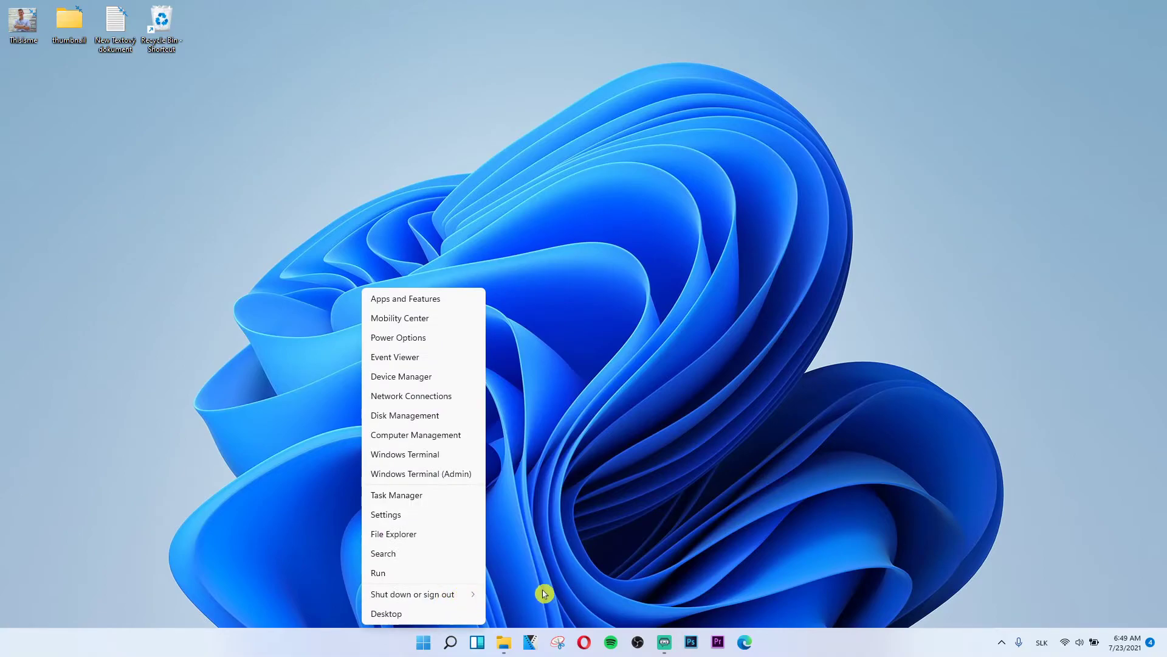
{"action": "mouse_move", "coordinate": [577, 265]}
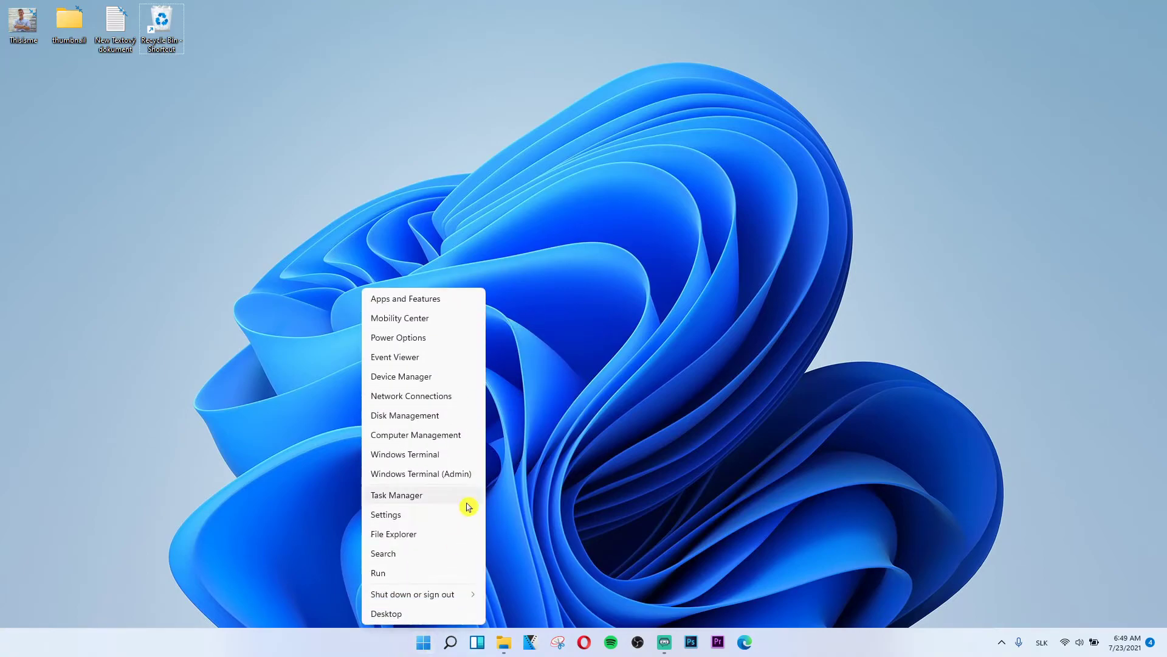
{"action": "mouse_move", "coordinate": [413, 524]}
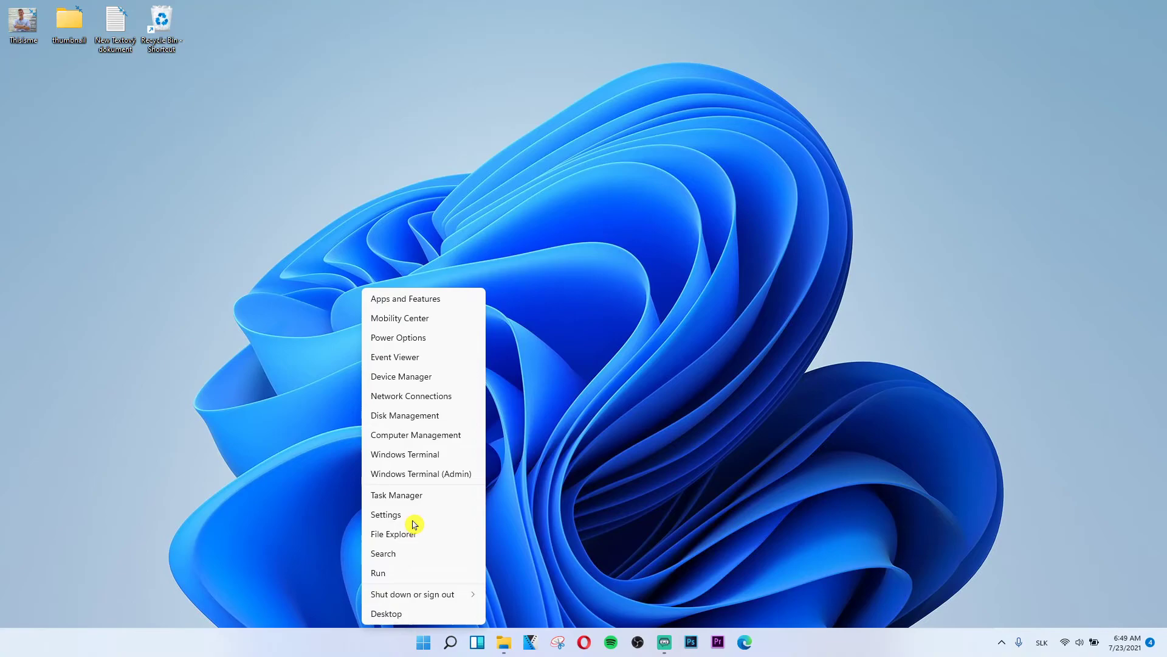
{"action": "mouse_move", "coordinate": [333, 526]}
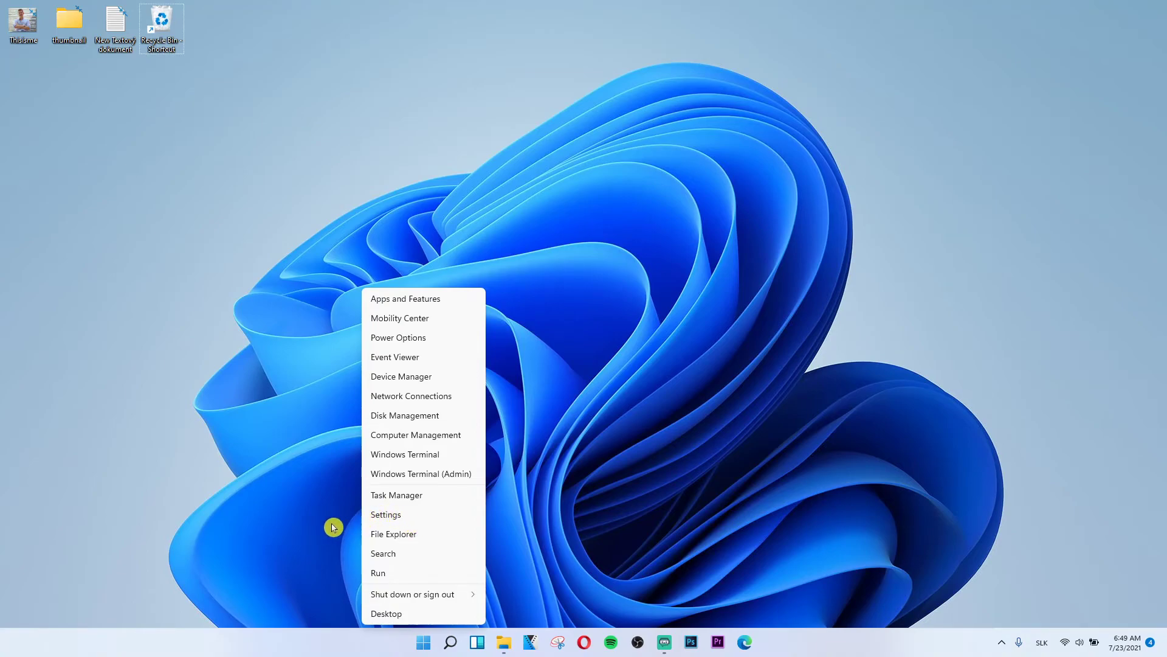
{"action": "mouse_move", "coordinate": [250, 496]}
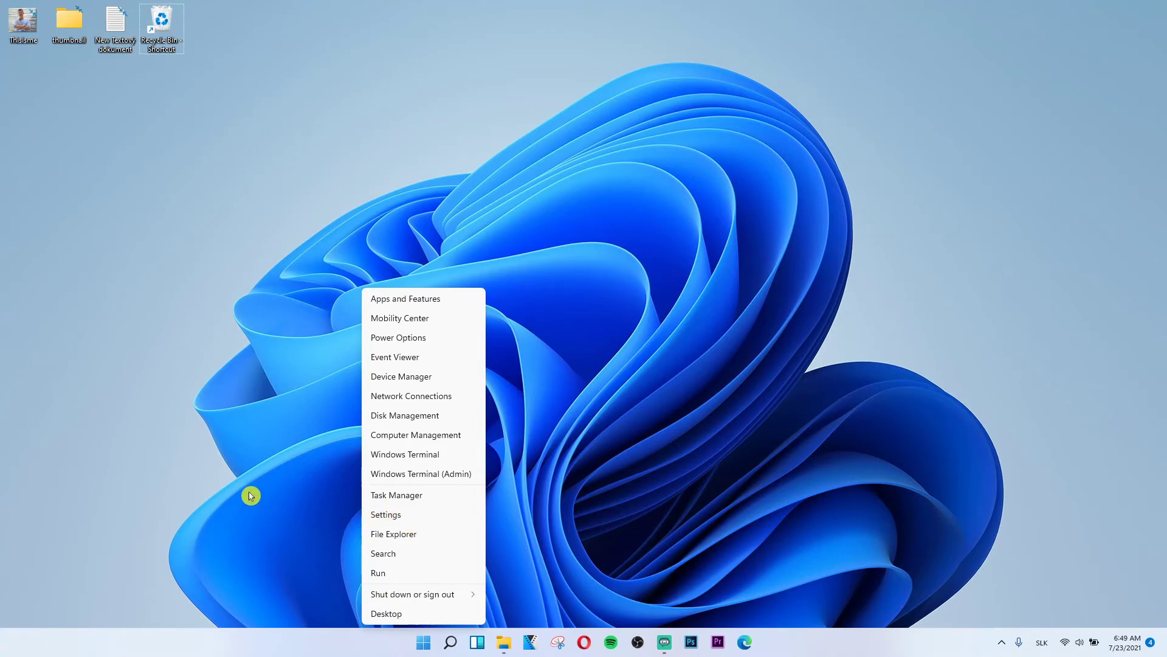
Dismiss the Quick Link menu so only the desktop remains
{"action": "left_click", "coordinate": [424, 642]}
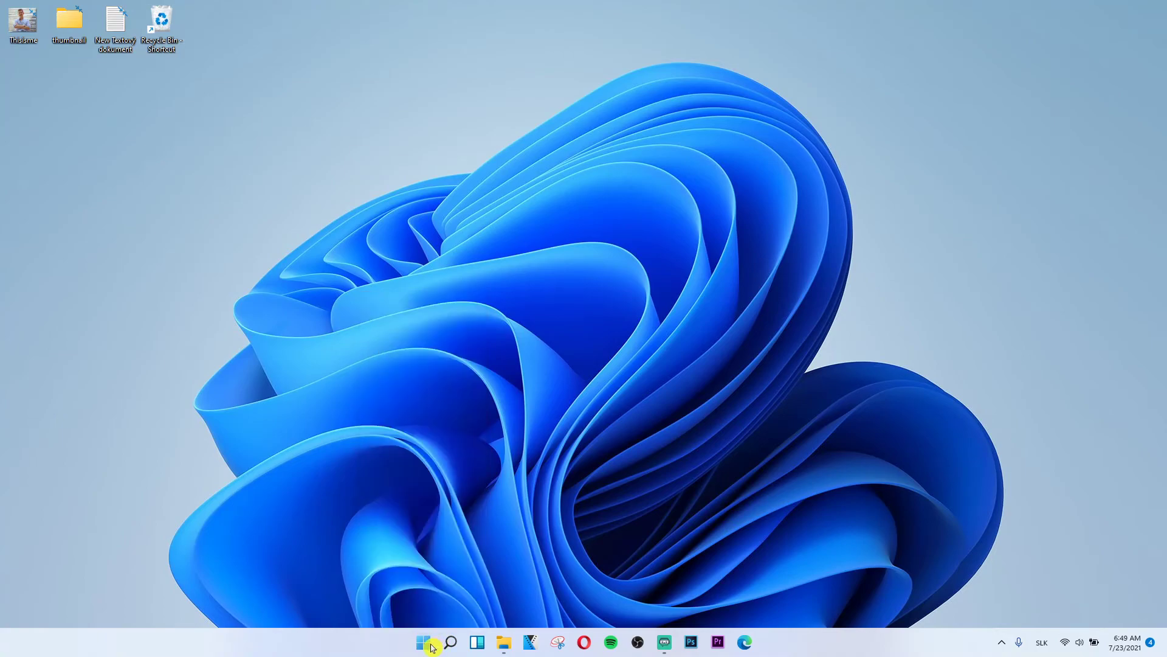